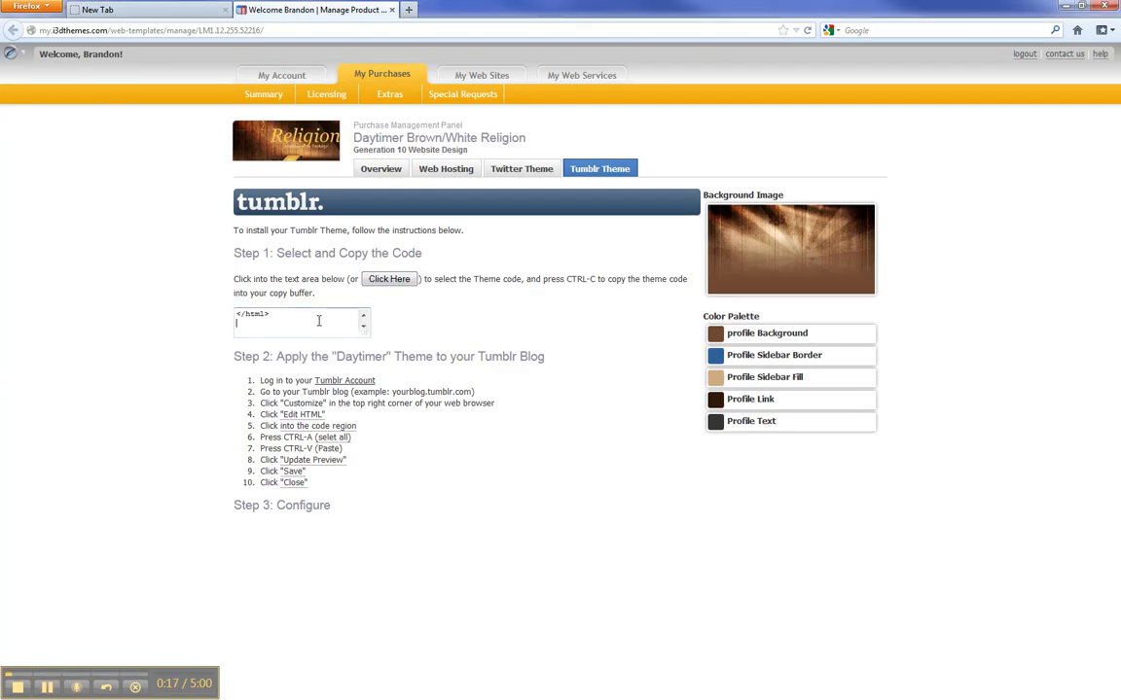
pyautogui.click(388, 279)
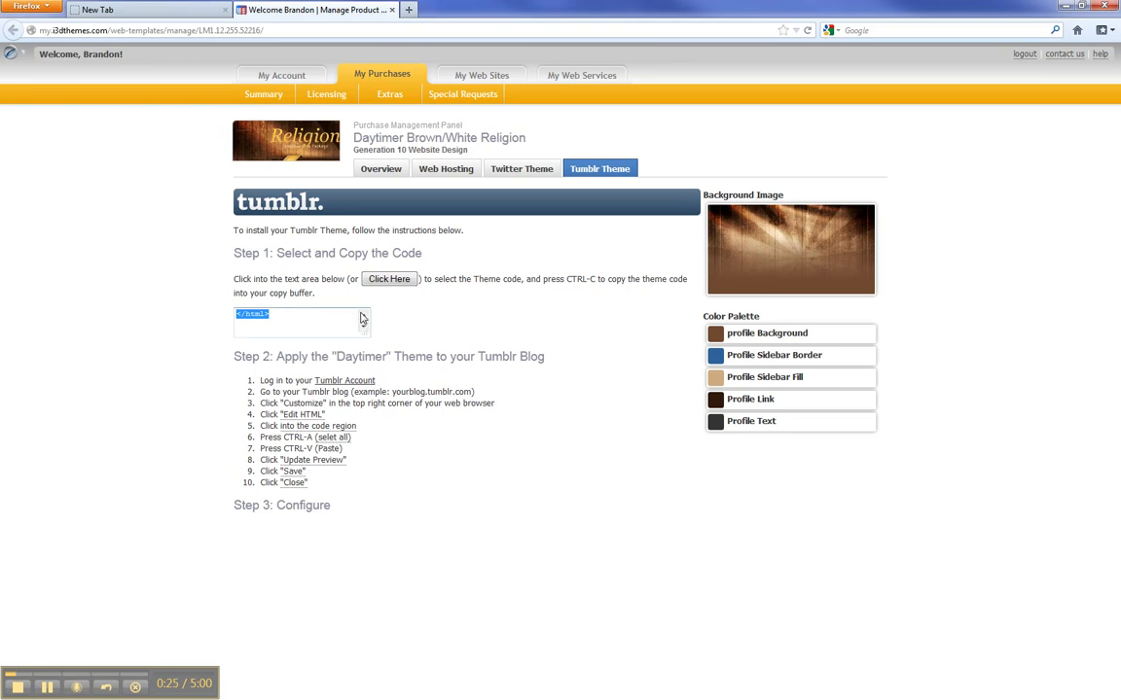
pyautogui.write('www.tumblr.com')
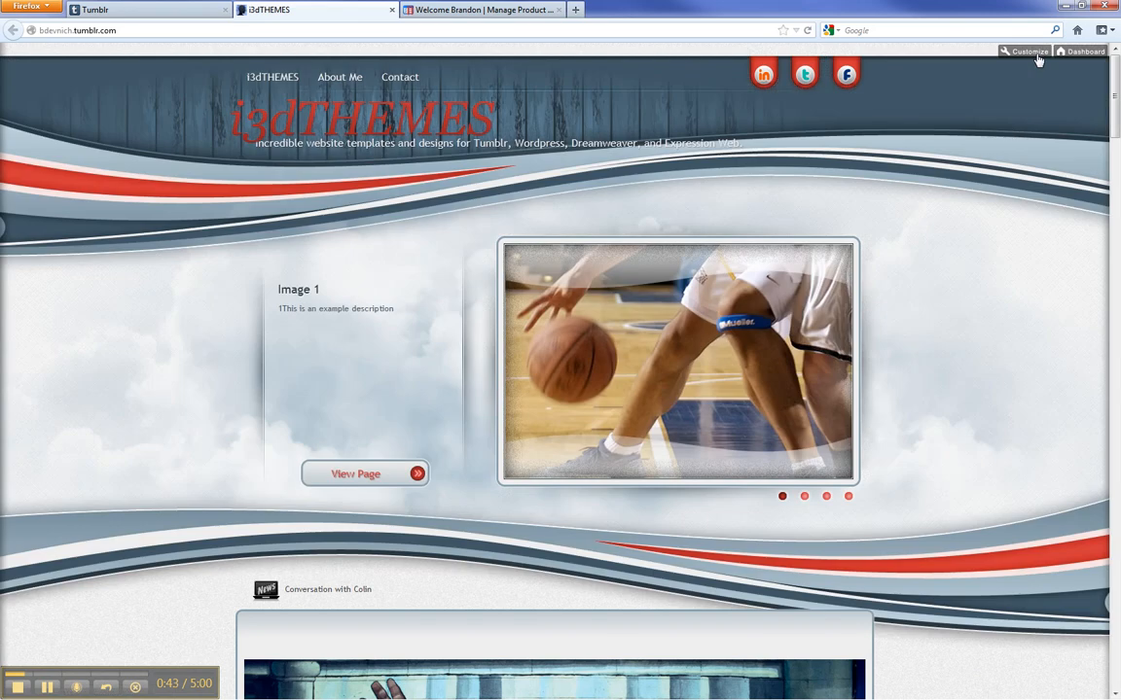
# Step: Open Customize for the i3dTHEMES Tumblr blog
pyautogui.click(1025, 51)
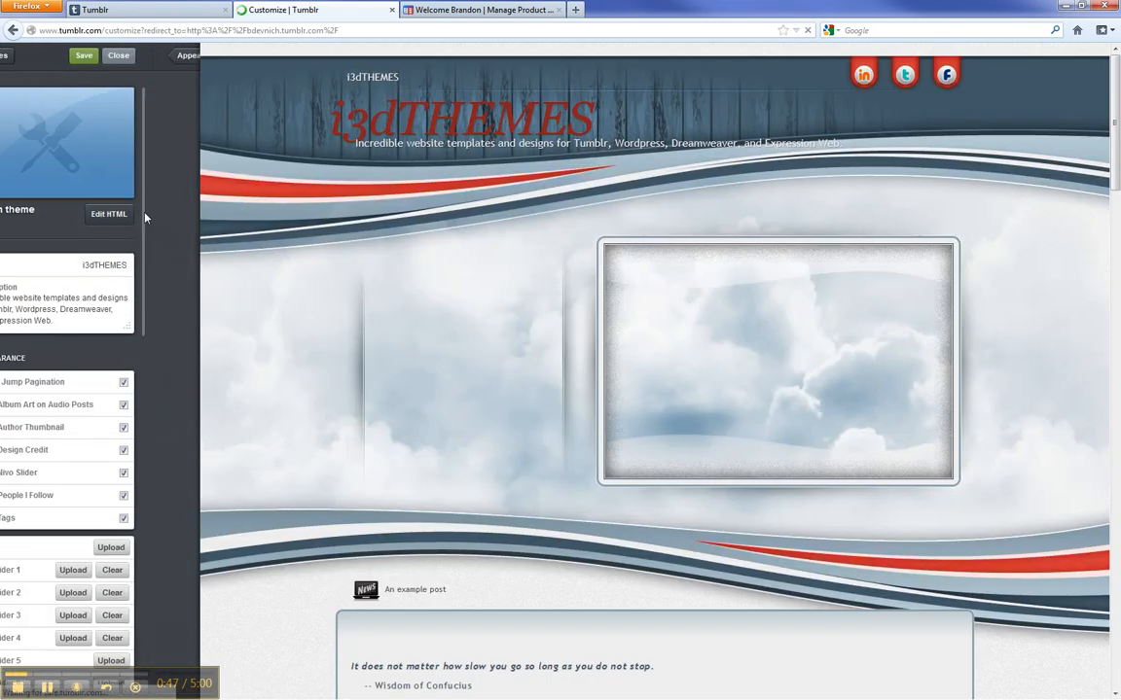
# Step: Show the theme's Edit HTML code, scroll through it, and focus the code area
pyautogui.click(109, 213)
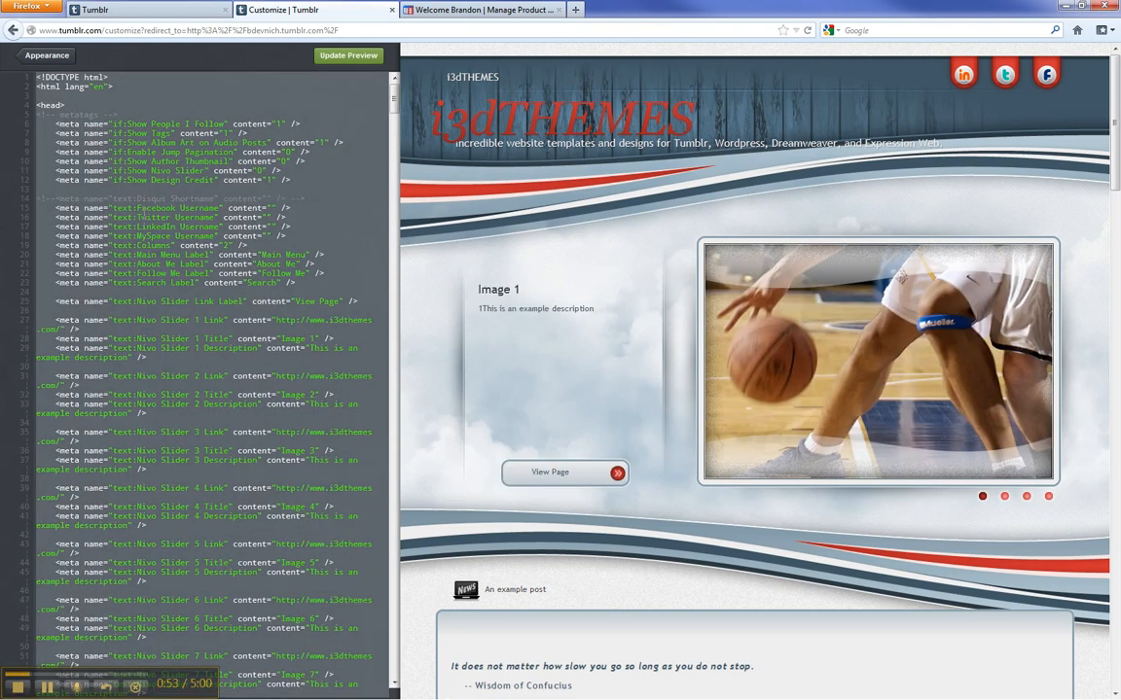
pyautogui.scroll(-3)
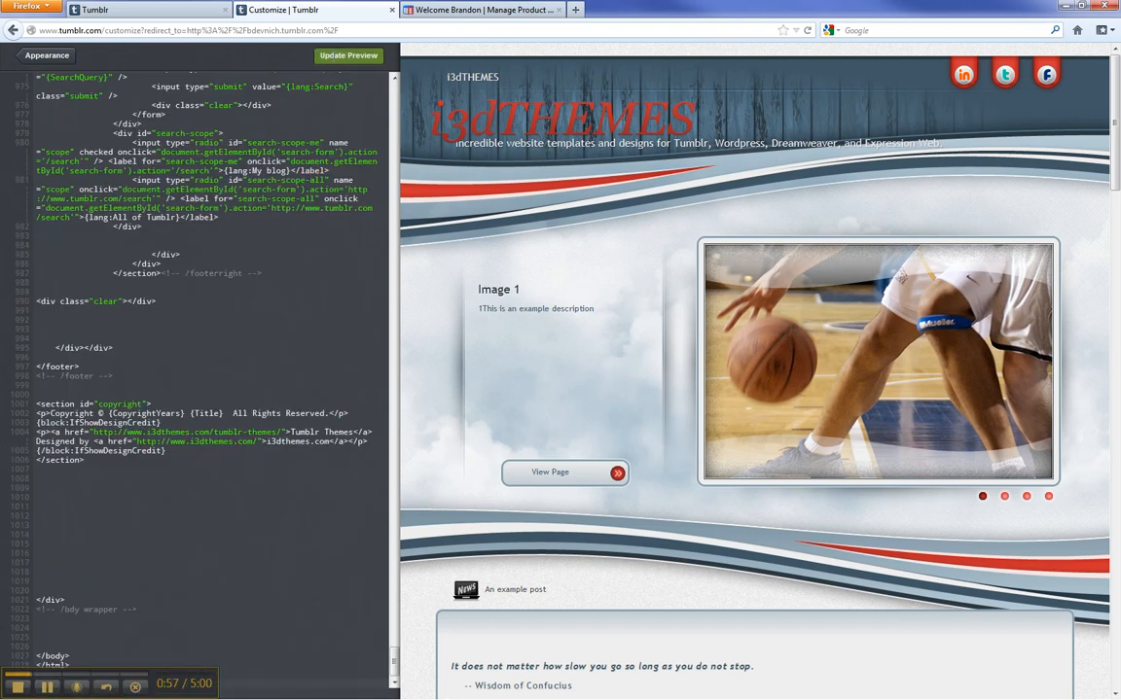
pyautogui.click(315, 55)
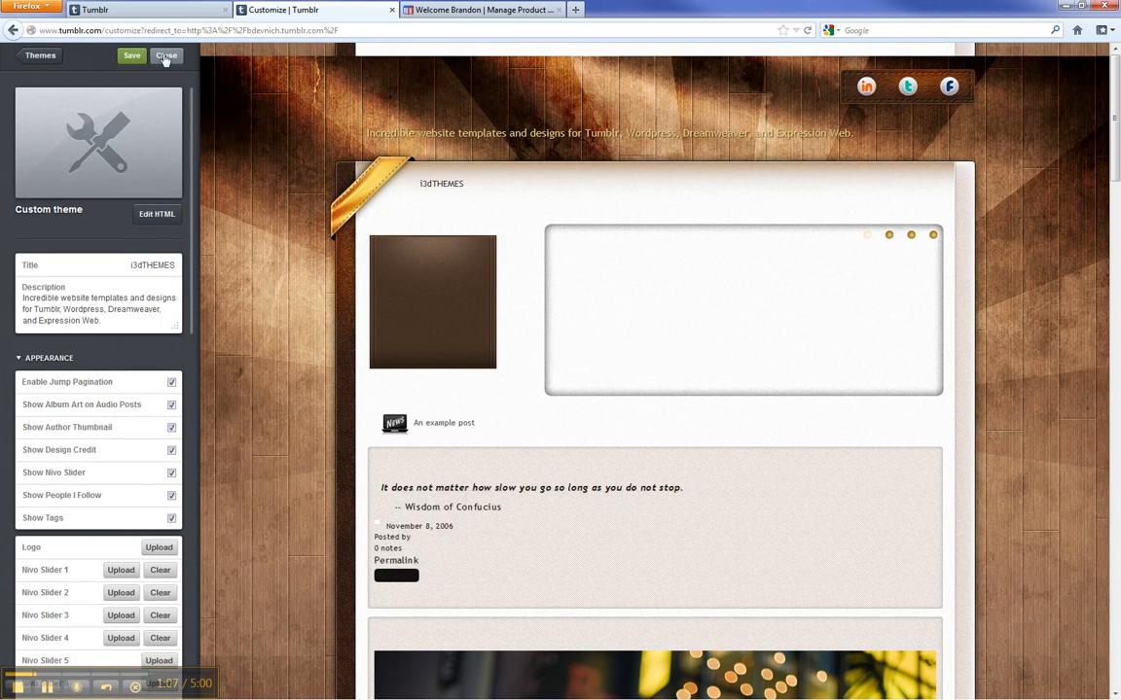
# Step: Close the customizer to view the blog with the saved brown wood-texture theme
pyautogui.click(166, 56)
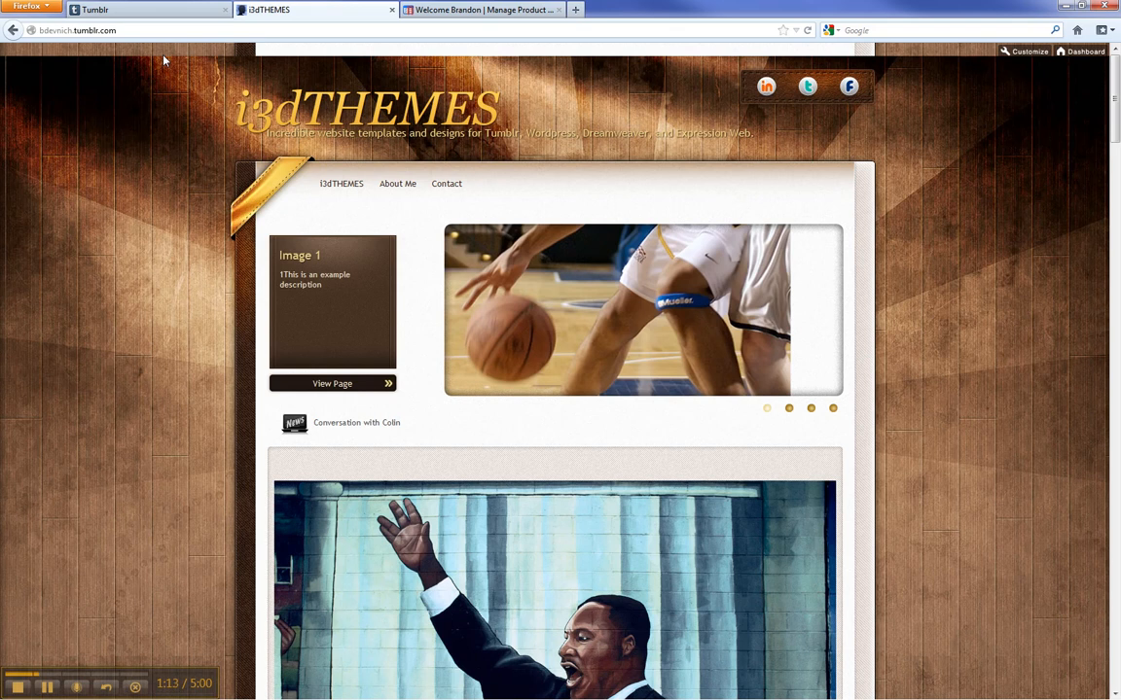
pyautogui.moveTo(117, 211)
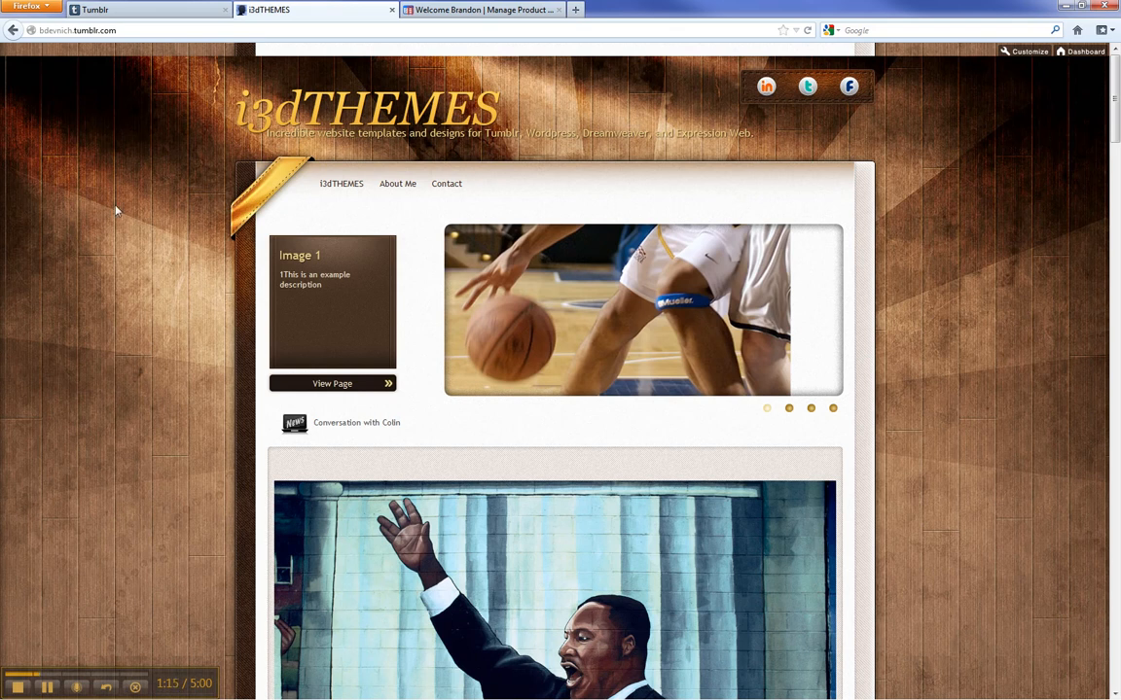